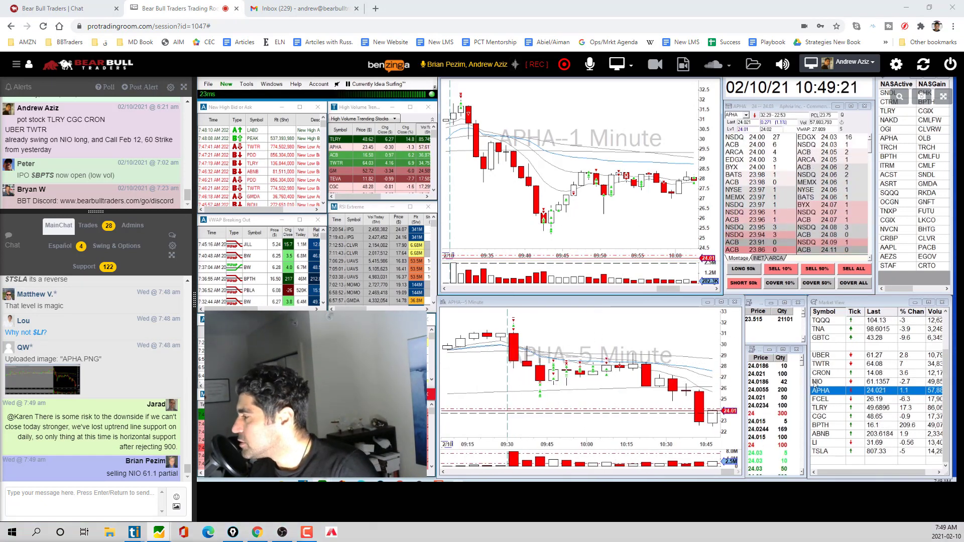
Step: Load NIO from the Market View watchlist into the linked 1- and 5-minute charts
{"action": "left_click", "coordinate": [819, 381]}
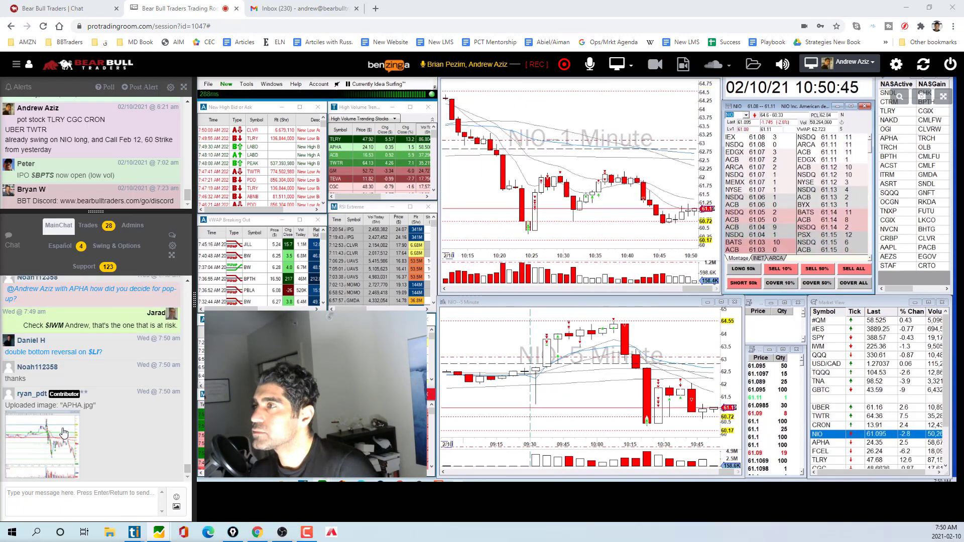
Step: Review BPTH then TQQQ in the charts, and enlarge the APHA chart image shared in chat
{"action": "left_click", "coordinate": [43, 443]}
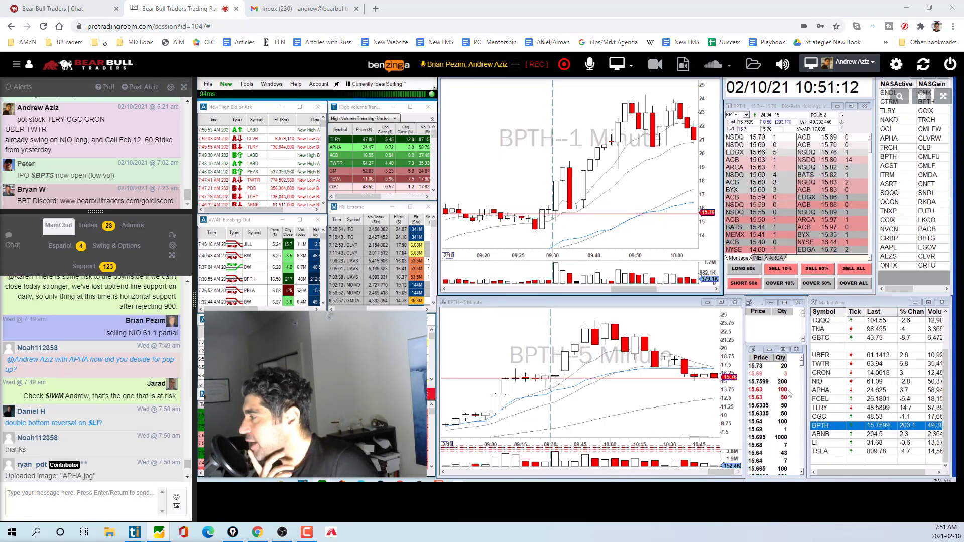
{"action": "left_click", "coordinate": [818, 337]}
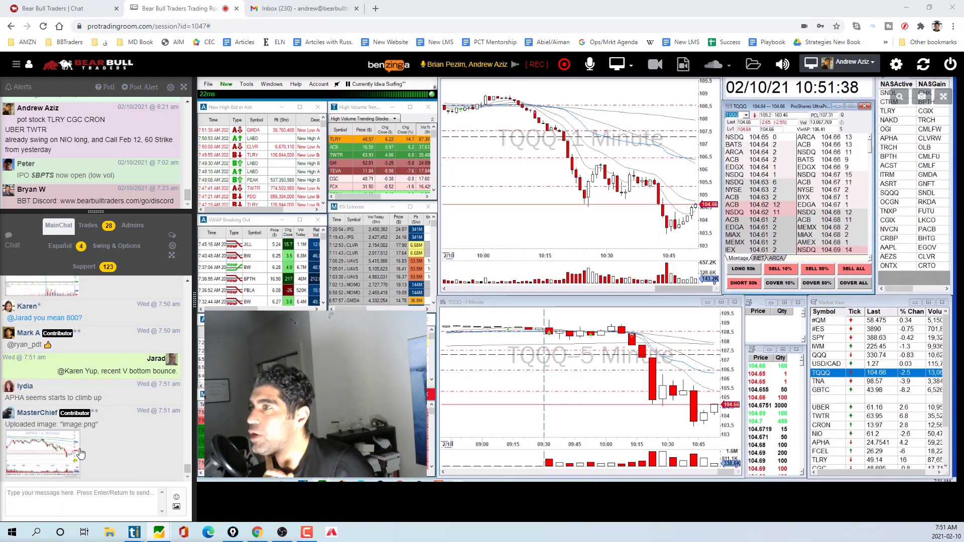
{"action": "left_click", "coordinate": [41, 452]}
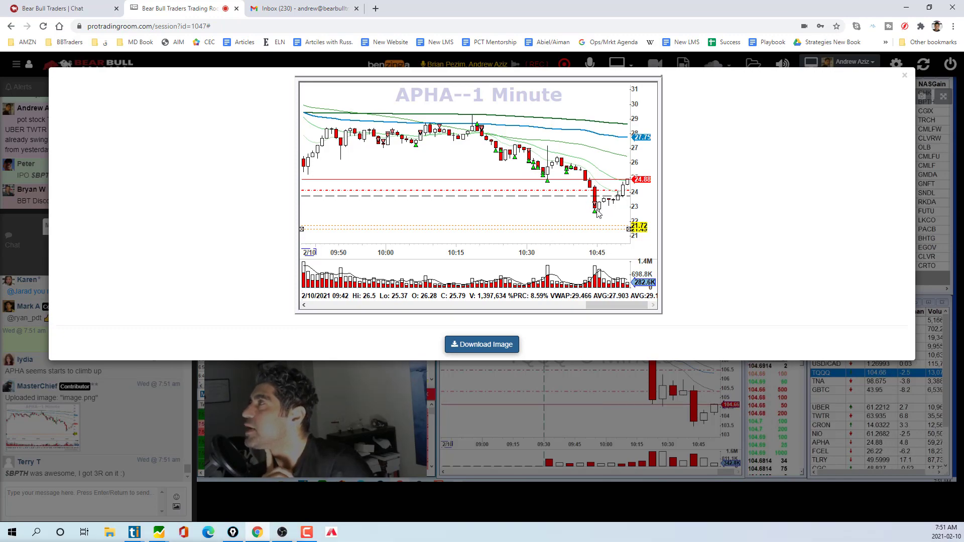
Step: View and close the SPY one-minute chart image shared in MainChat
{"action": "left_click", "coordinate": [903, 75]}
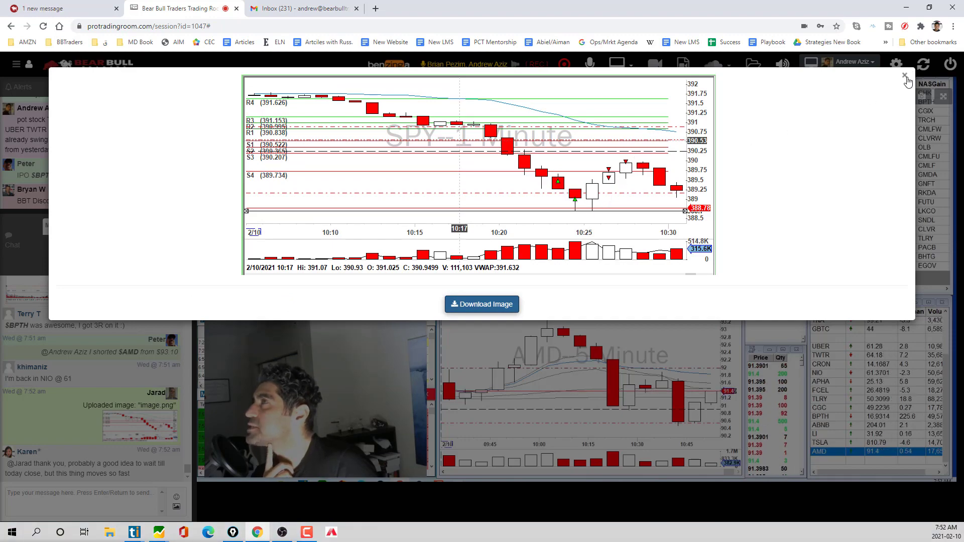
{"action": "left_click", "coordinate": [906, 76]}
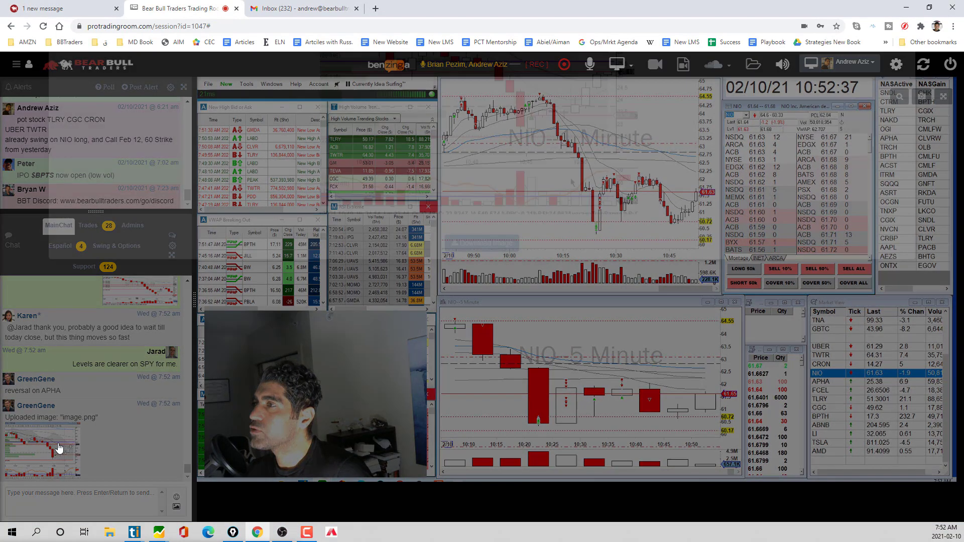
Step: Enlarge the latest chart image shared in chat before returning to TQQQ
{"action": "left_click", "coordinate": [58, 447]}
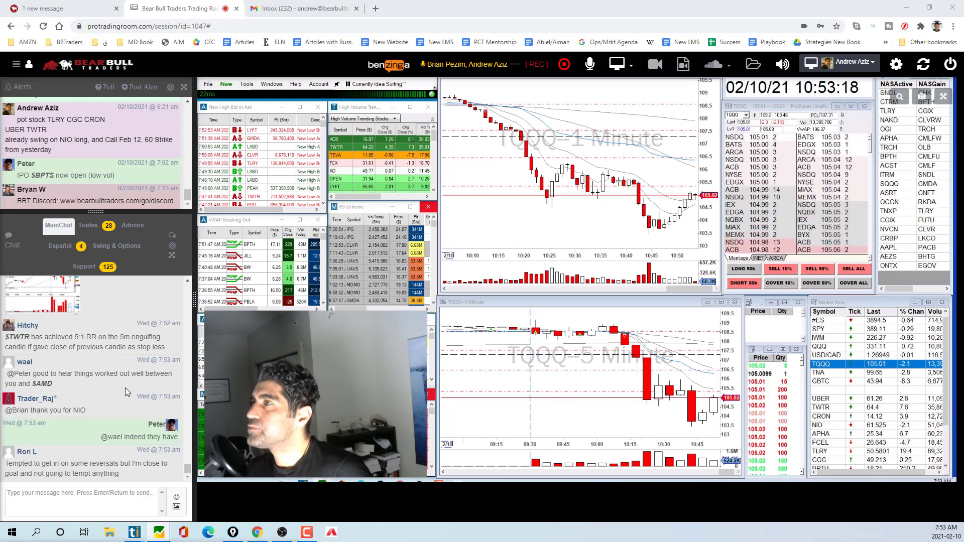
{"action": "mouse_move", "coordinate": [135, 362]}
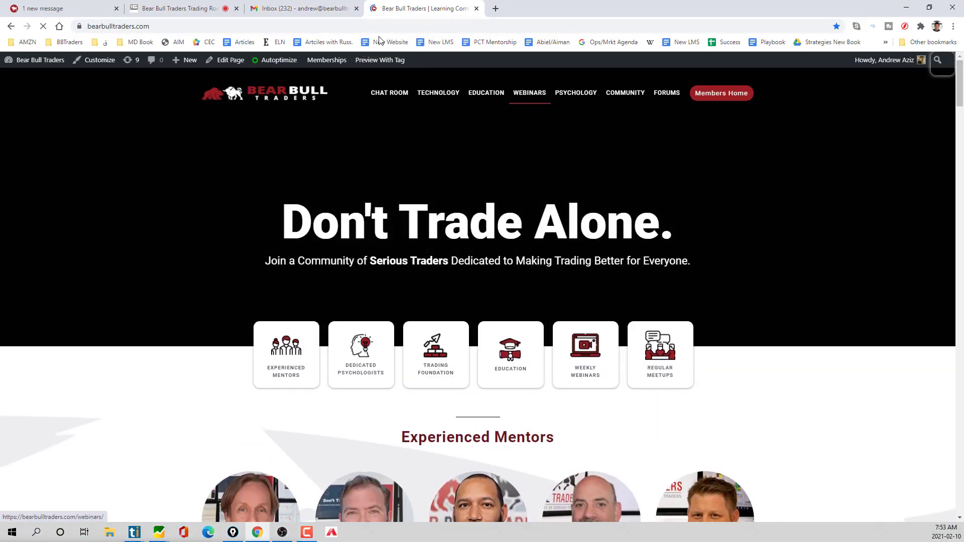
Step: Show the Webinars page scrolled down to the Wednesday psychology session listings
{"action": "left_click", "coordinate": [178, 8]}
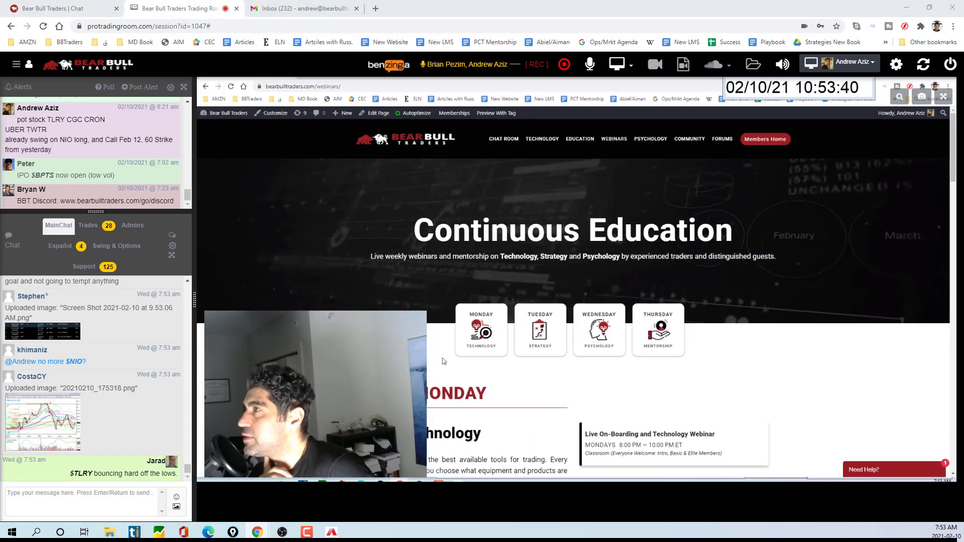
{"action": "scroll", "scroll_direction": "down", "scroll_amount": 3}
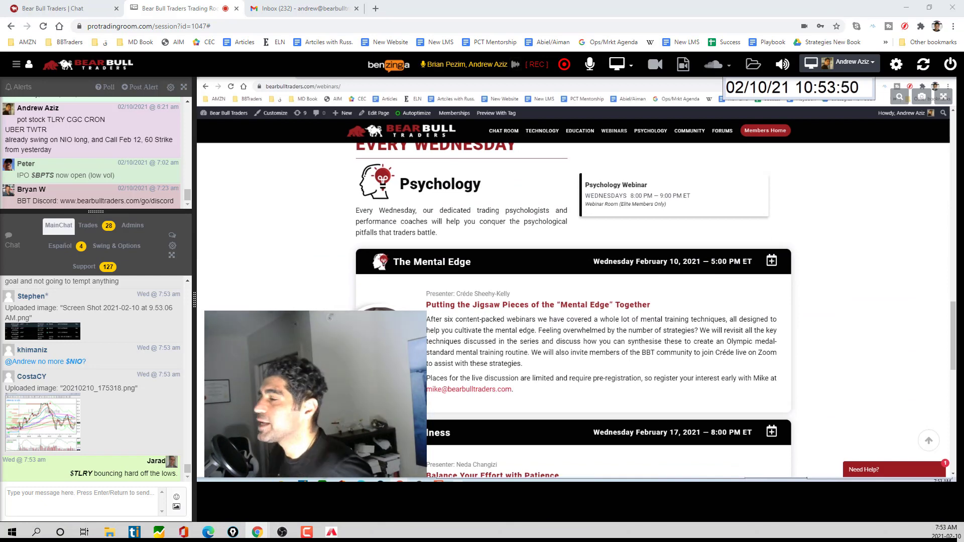
{"action": "scroll", "scroll_direction": "down", "scroll_amount": 3}
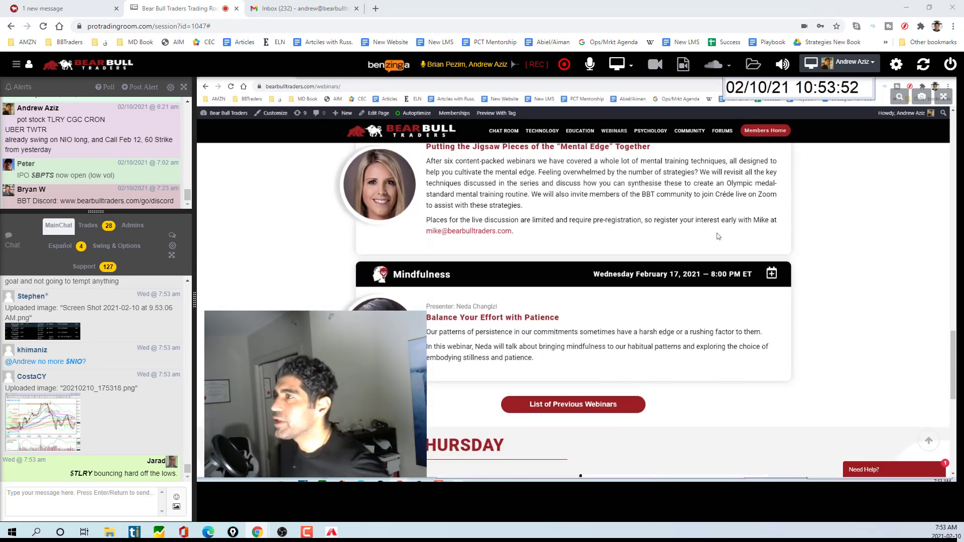